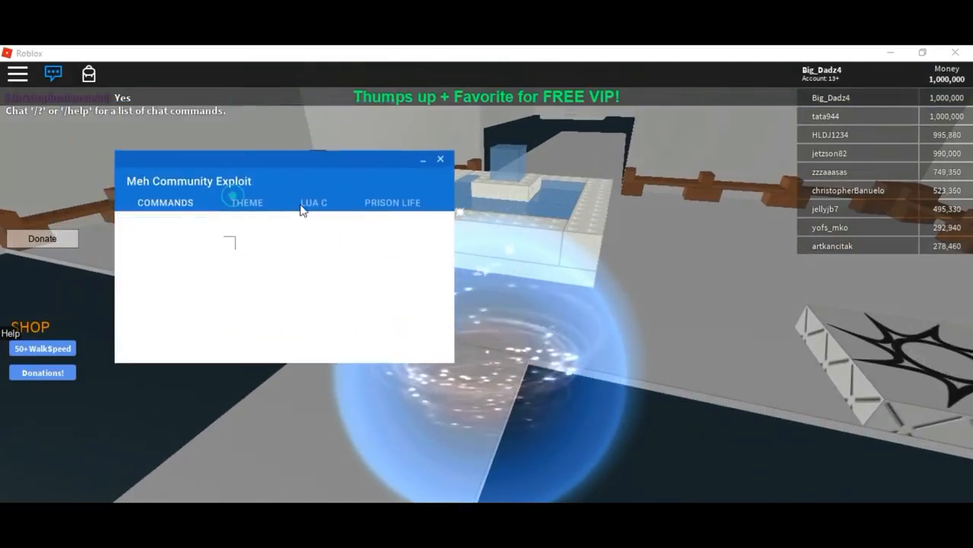
# - Switch the exploit window to a dark purple theme and open the Lua C tab
pyautogui.click(247, 202)
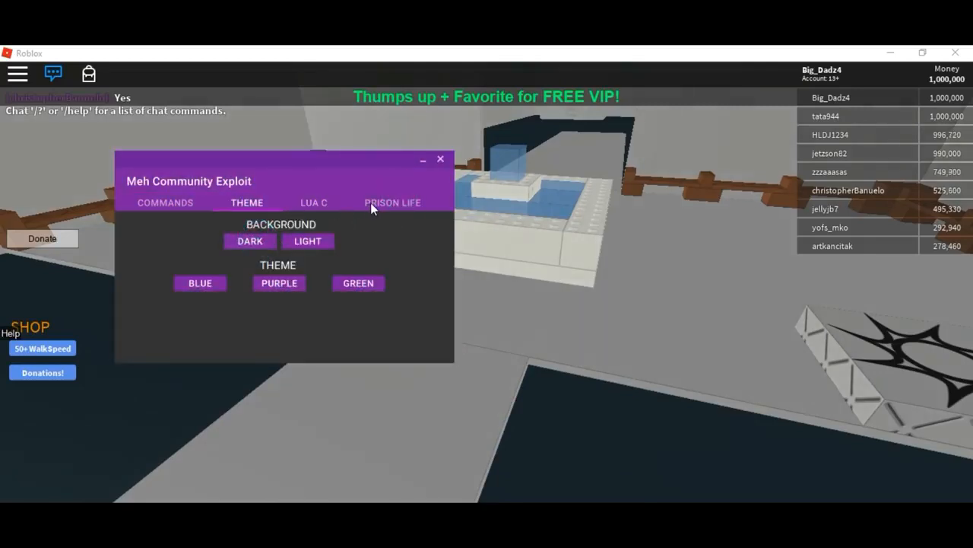
pyautogui.click(313, 202)
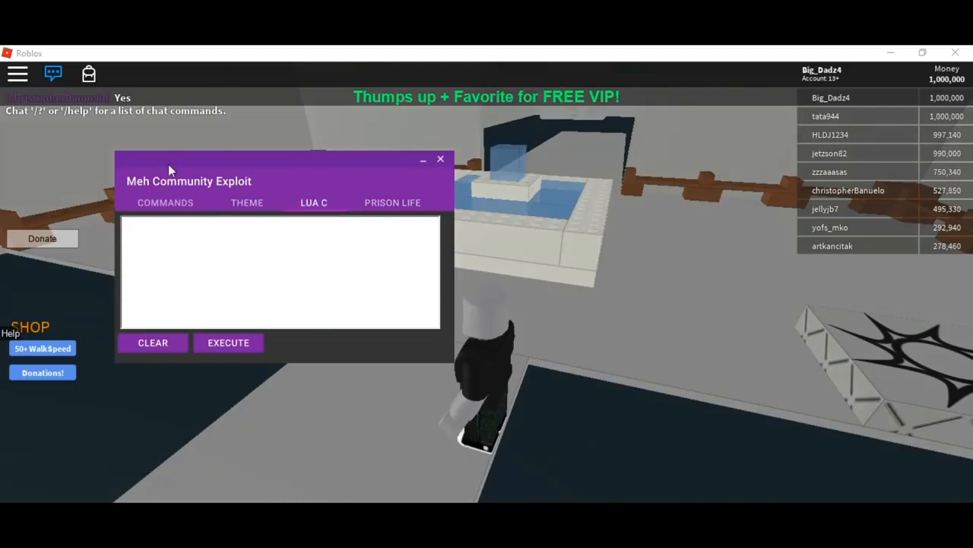
# - Open the wearedevs.net credits page in a new Chrome tab from the exploit window
pyautogui.click(164, 203)
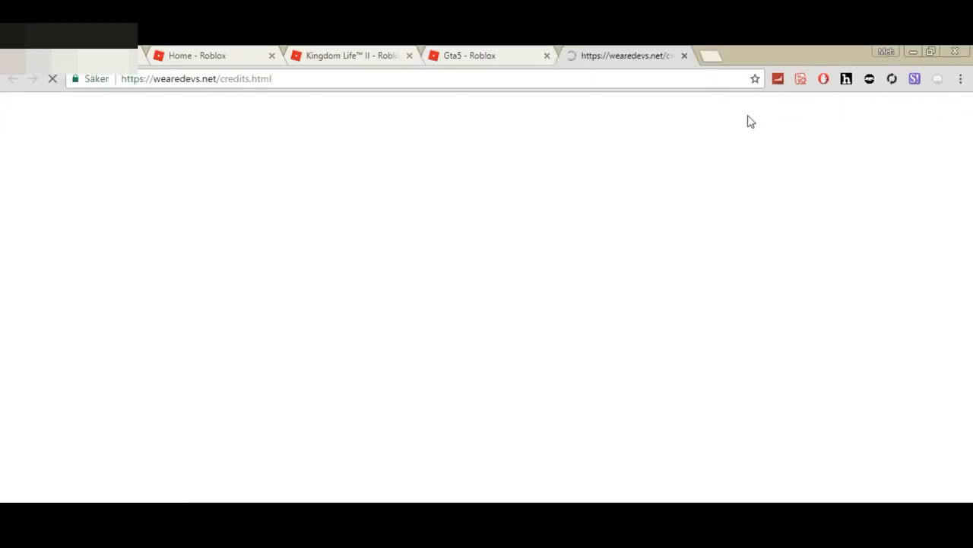
# - Close the wearedevs.net tab and return to the running Gta5 game
pyautogui.click(683, 55)
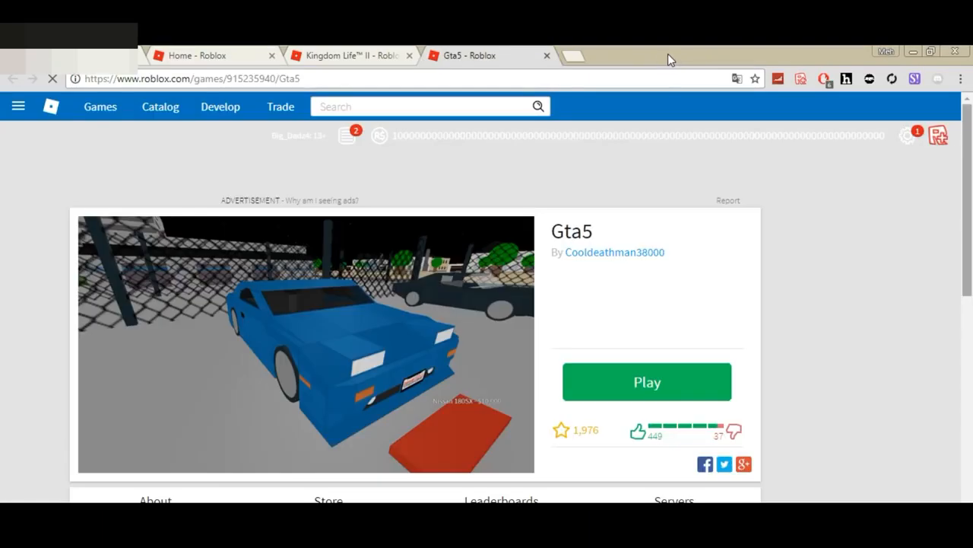
pyautogui.moveTo(584, 211)
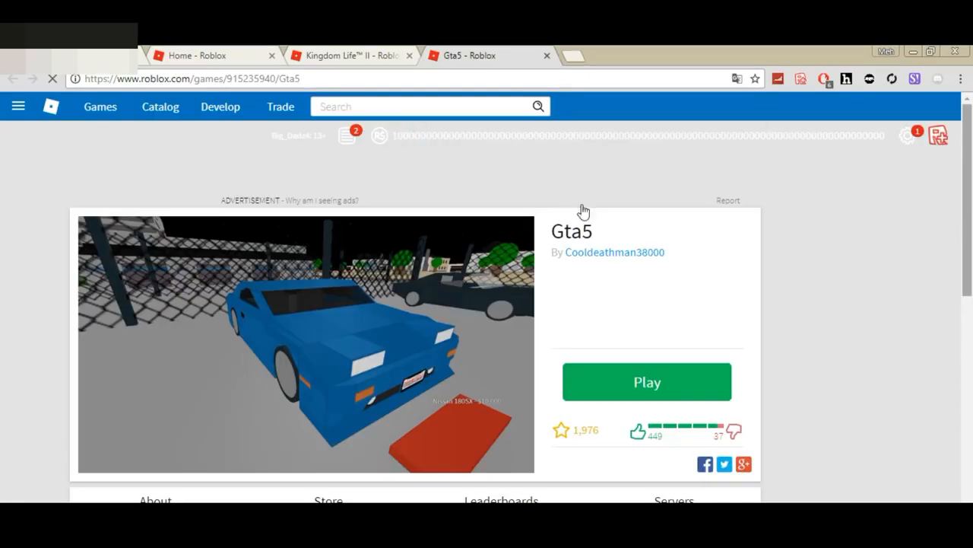
pyautogui.click(647, 381)
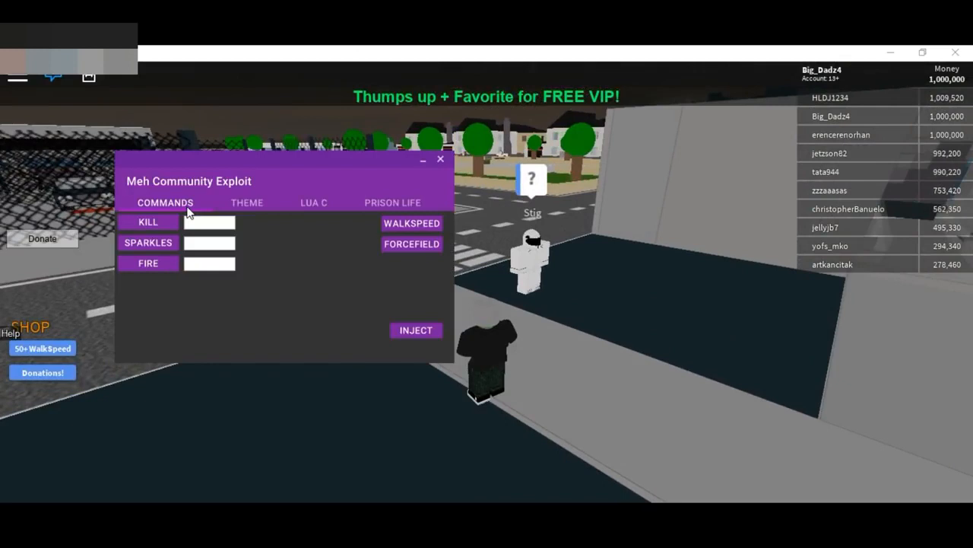
# - Target kill, sparkles and fire at 'all', inject, and confirm Exploit Loaded
pyautogui.write('all')
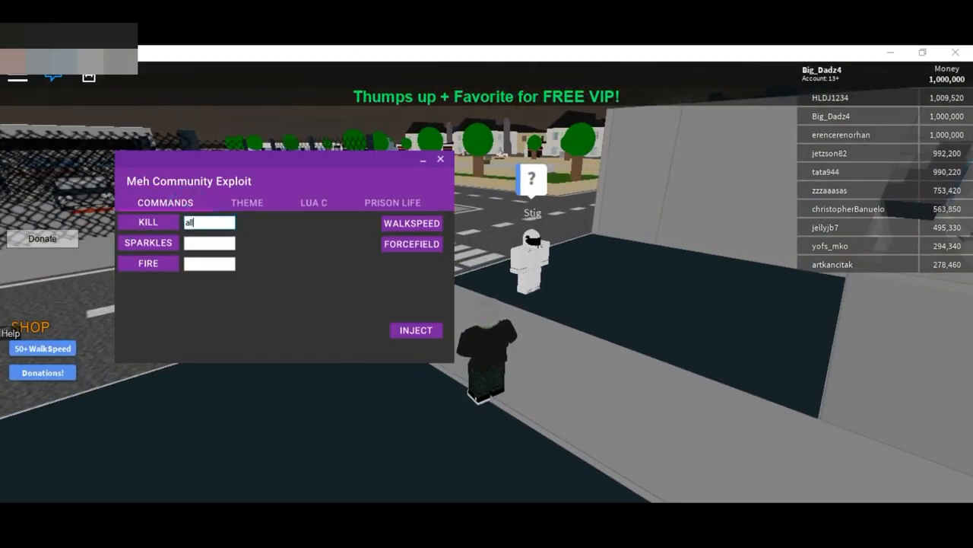
pyautogui.click(209, 242)
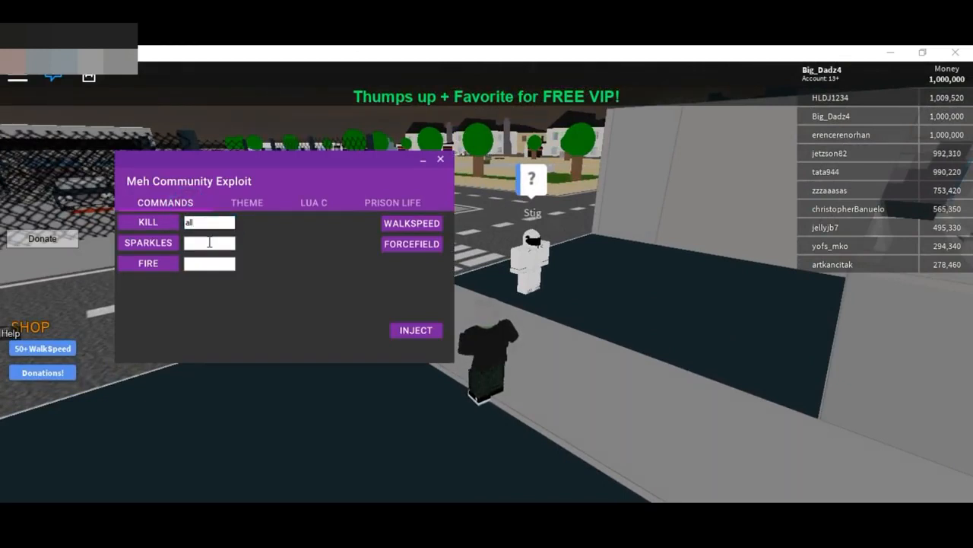
pyautogui.click(440, 159)
pyautogui.write('alldddddddd')
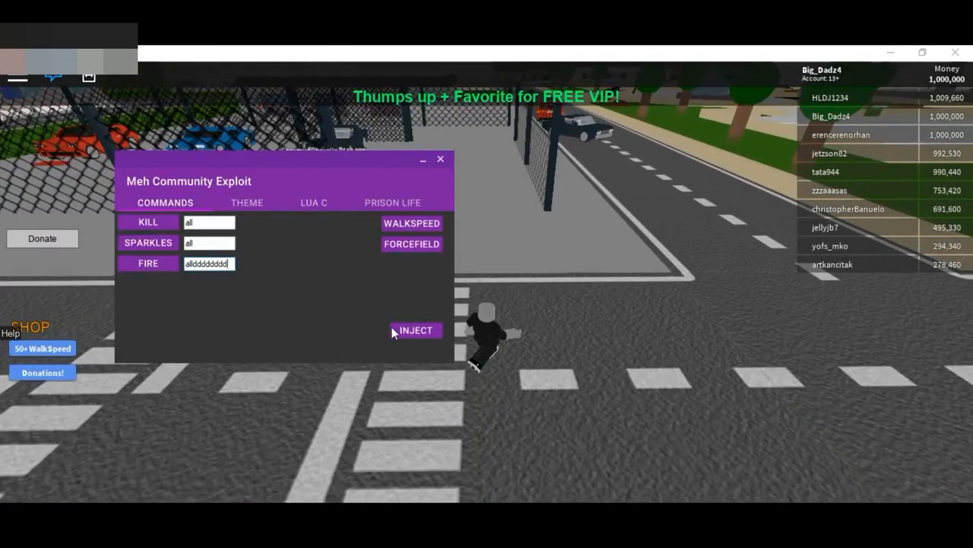
pyautogui.click(415, 330)
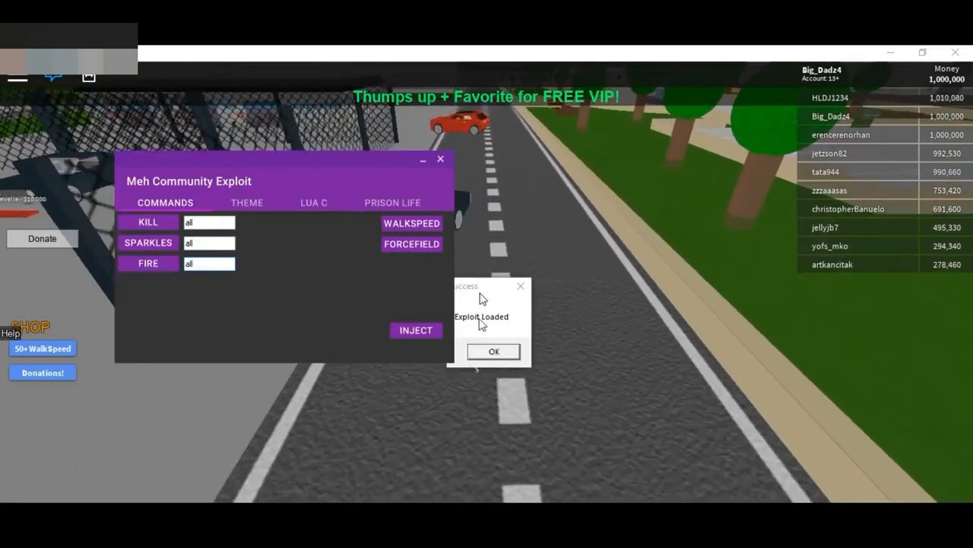
pyautogui.click(493, 350)
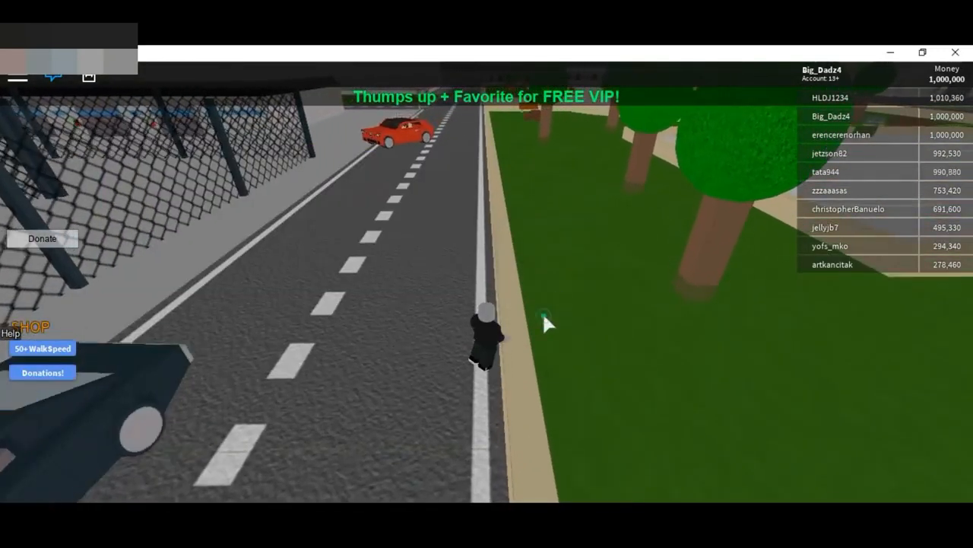